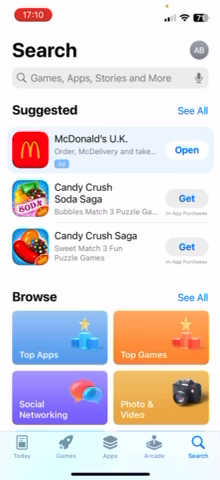
Search the App Store for 'mergin' to find and install Mergin Maps
click(110, 76)
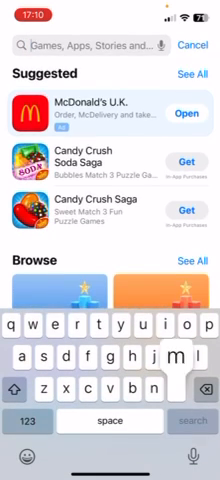
text(mergin)
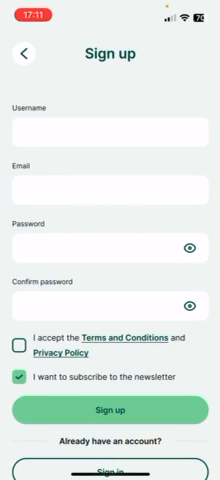
Enter dhbtuser2024 as the sign-up username
text(dh)
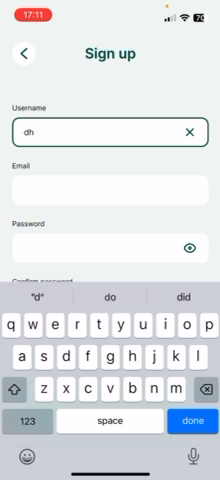
text(btuser2024)
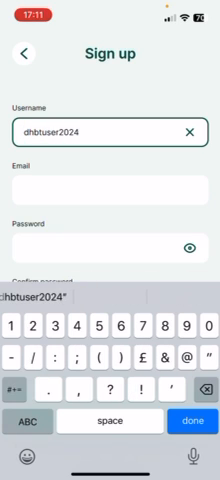
click(110, 190)
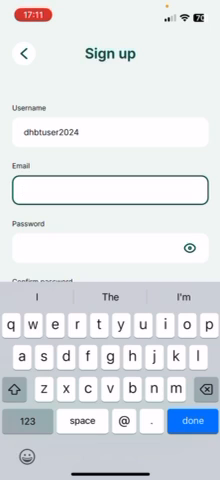
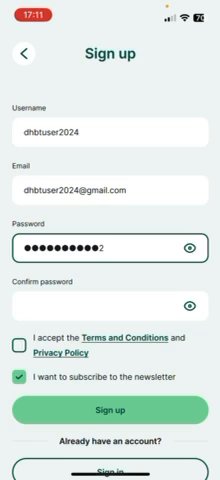